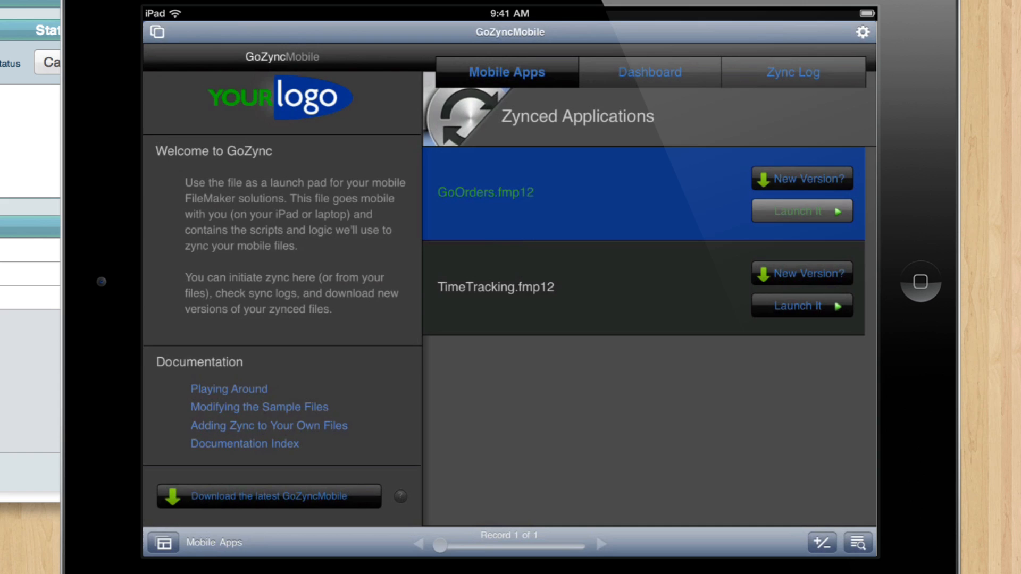
# Launch GoOrders, open the $27,500.00 order's status, and start signing in the Signature box
pyautogui.click(801, 211)
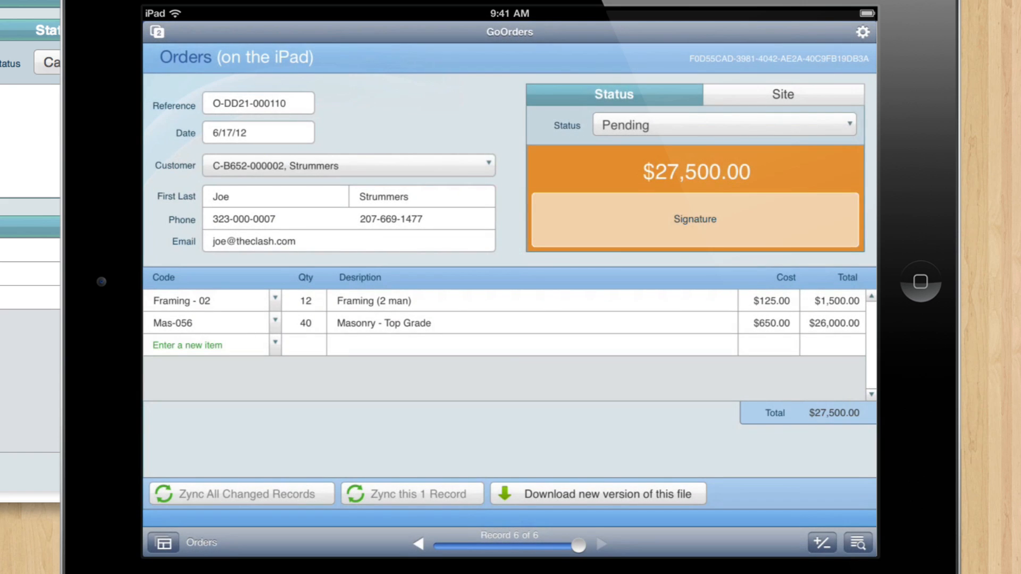
pyautogui.click(723, 125)
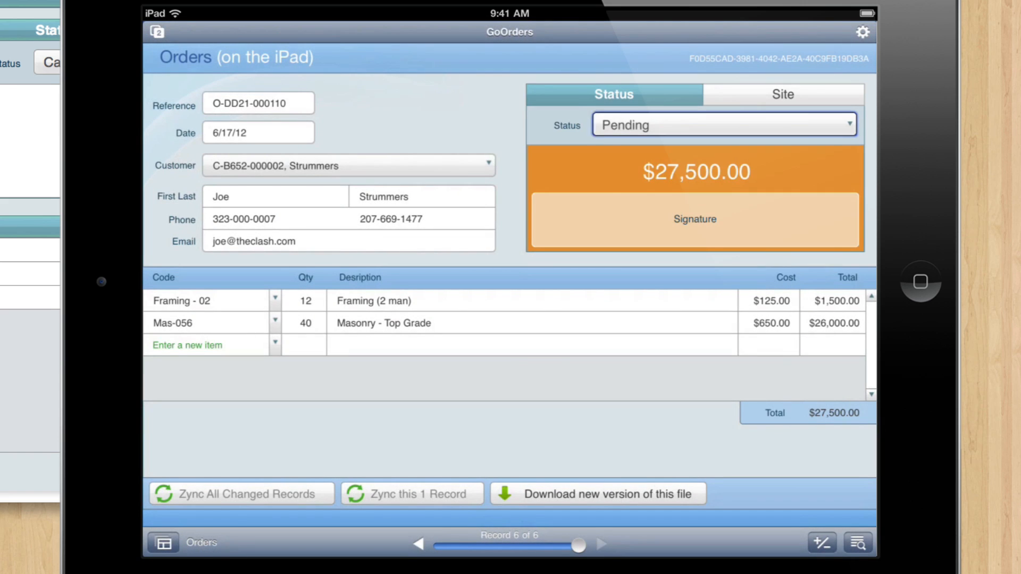
pyautogui.click(693, 220)
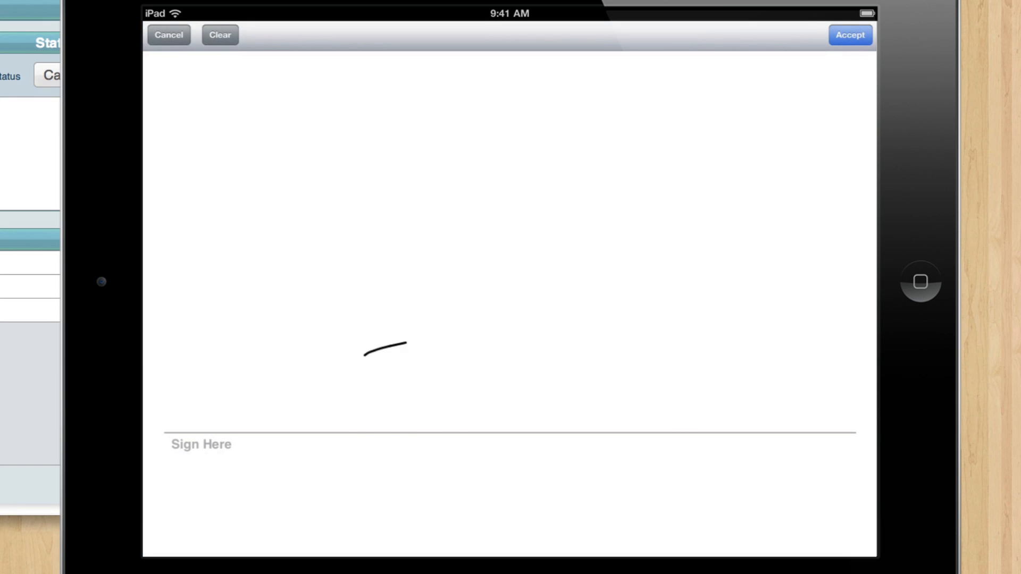
pyautogui.click(848, 35)
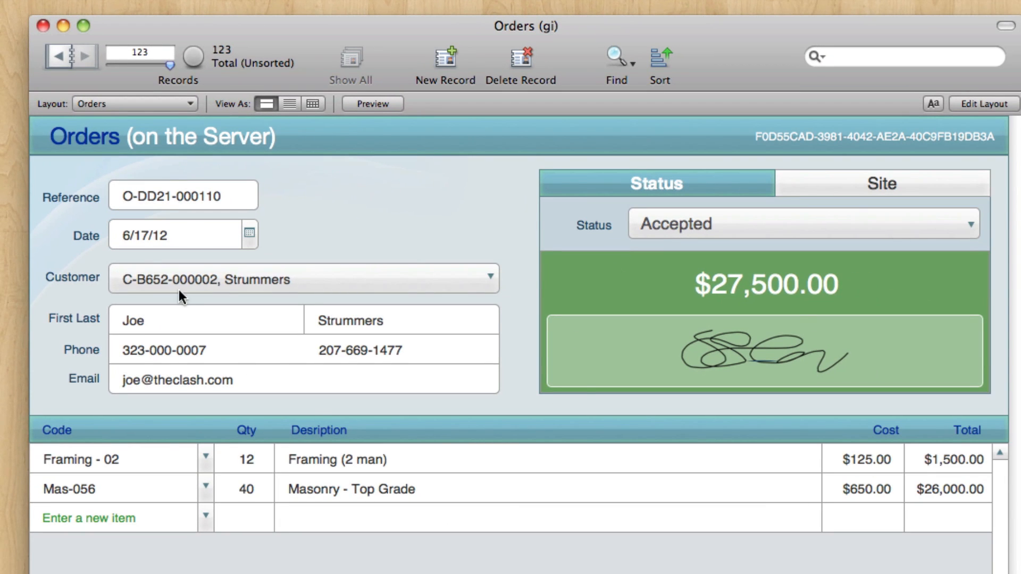
# View the synced site photo on the server copy of the Strummers order
pyautogui.click(881, 183)
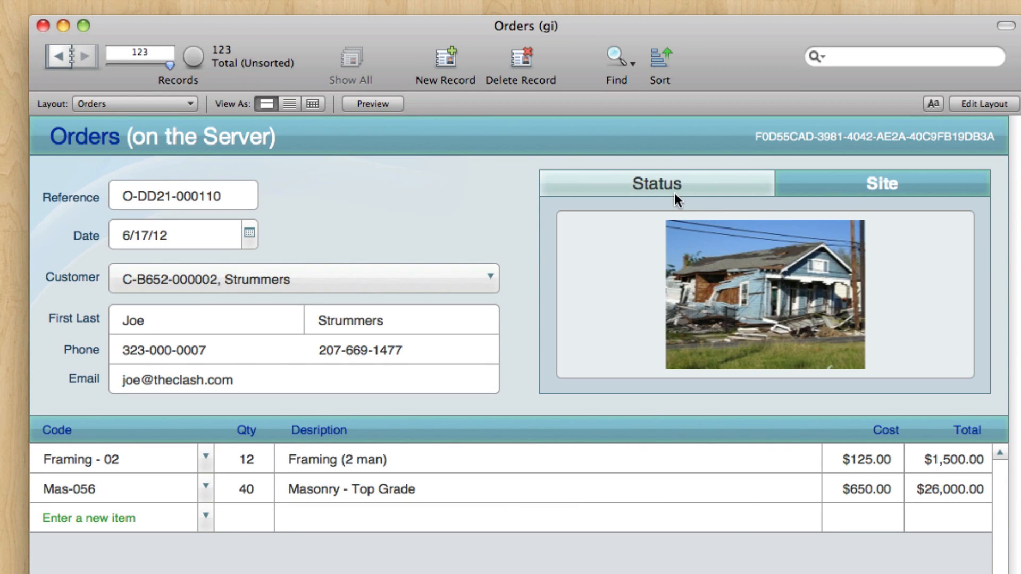